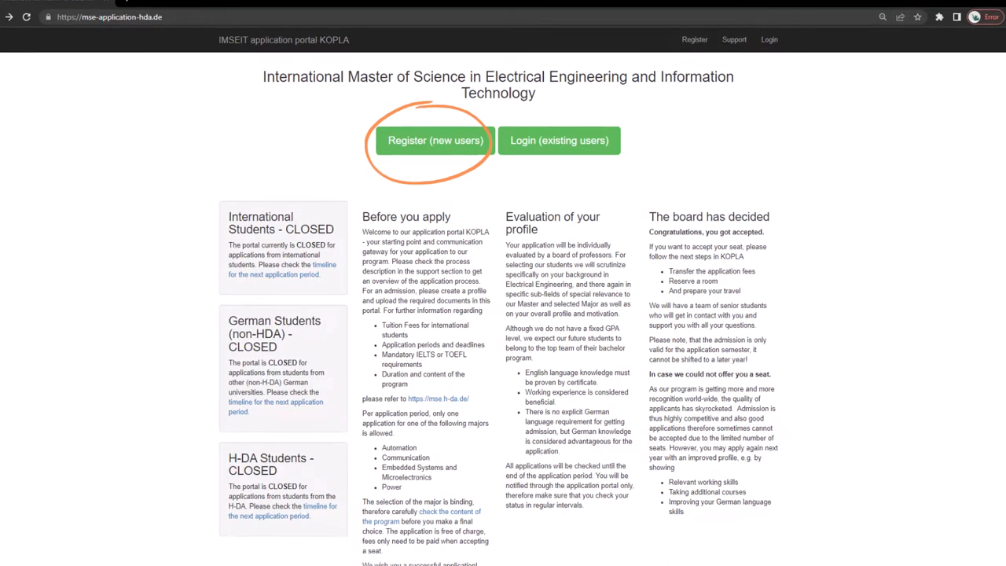
Step: Begin registration as a new applicant from the KOPLA home page
left_click(435, 140)
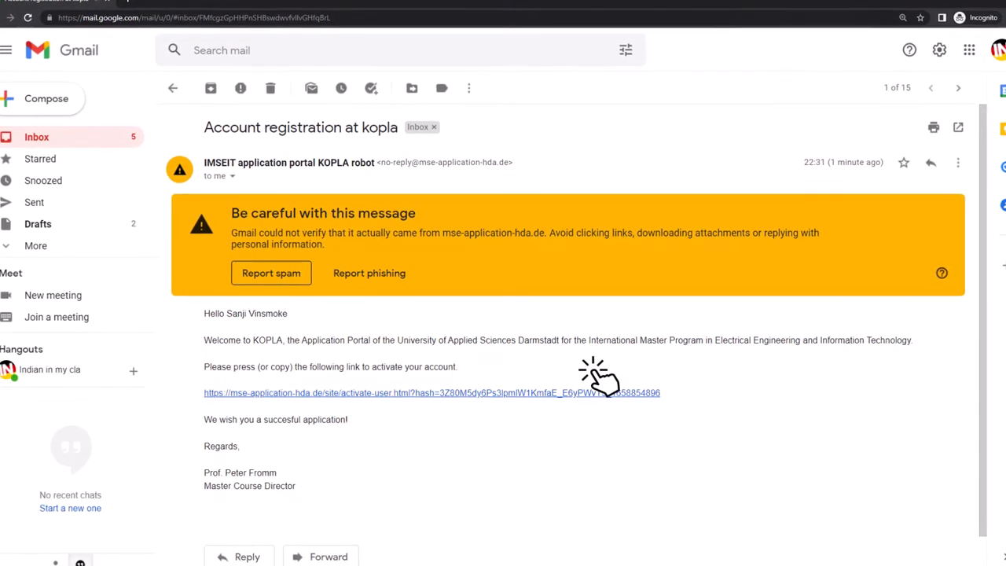
Step: Activate the new KOPLA account via the link in the registration email
left_click(430, 393)
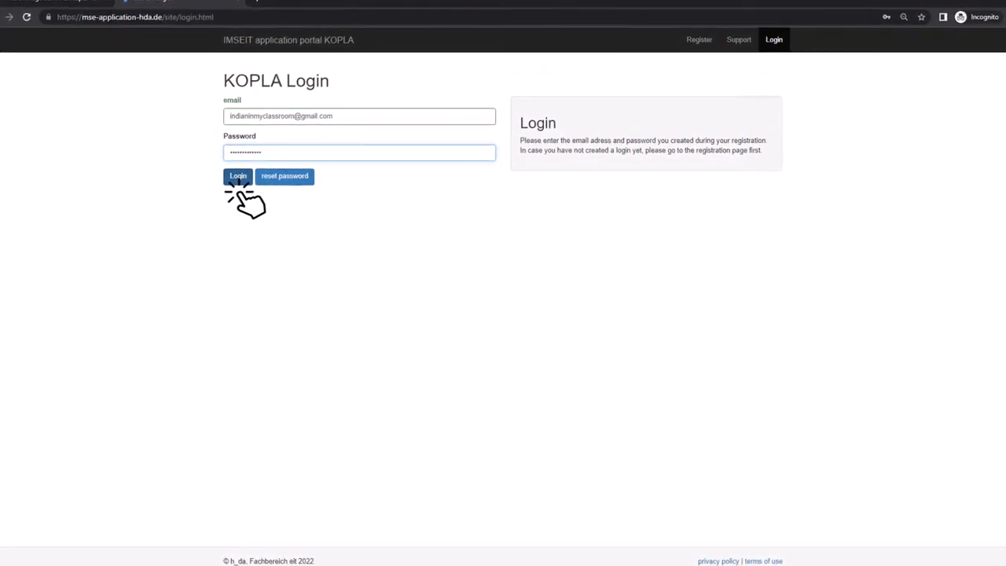
Step: Log in to the portal and open the personal data form for editing
left_click(239, 176)
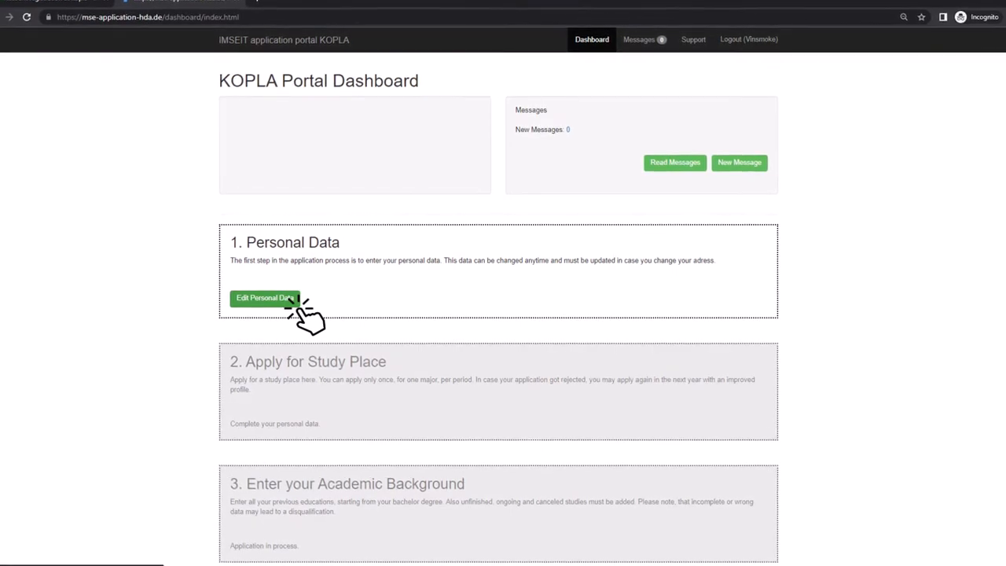
left_click(262, 297)
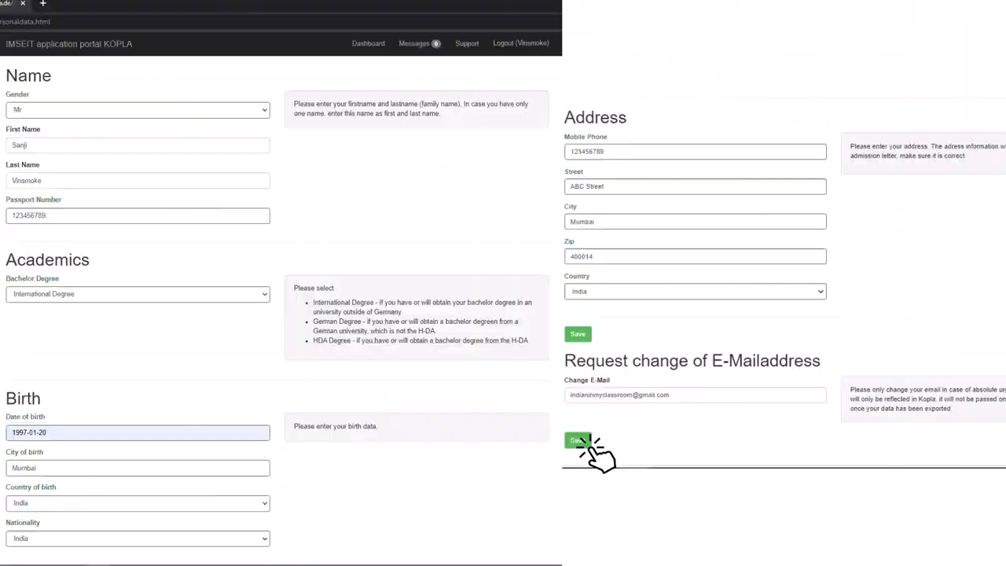
Step: Save the entered personal details so the dashboard marks them complete
left_click(578, 440)
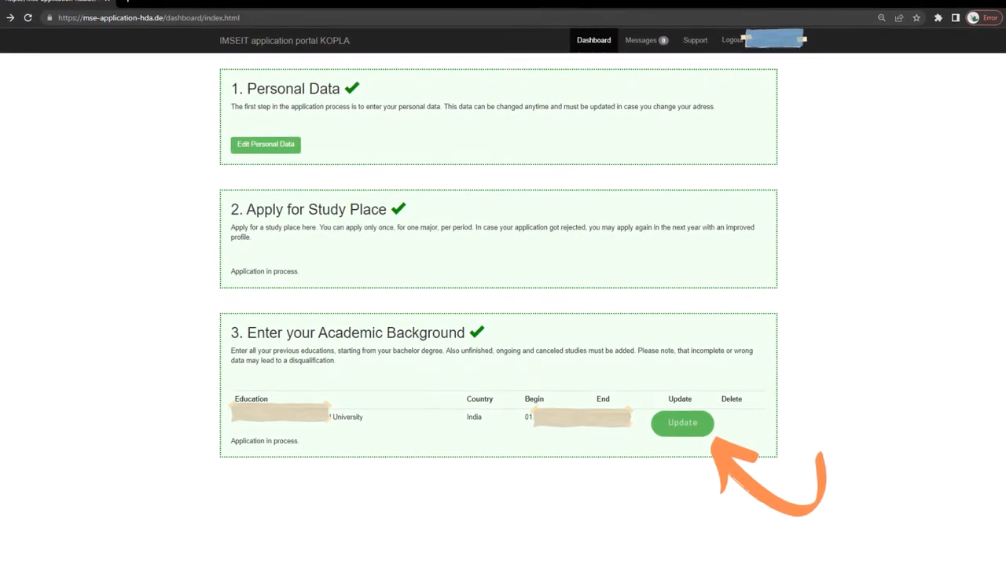
Step: Update the education record: finished Bachelor at ABC University, best grade 10, worst 0, passing 4, and save
left_click(682, 423)
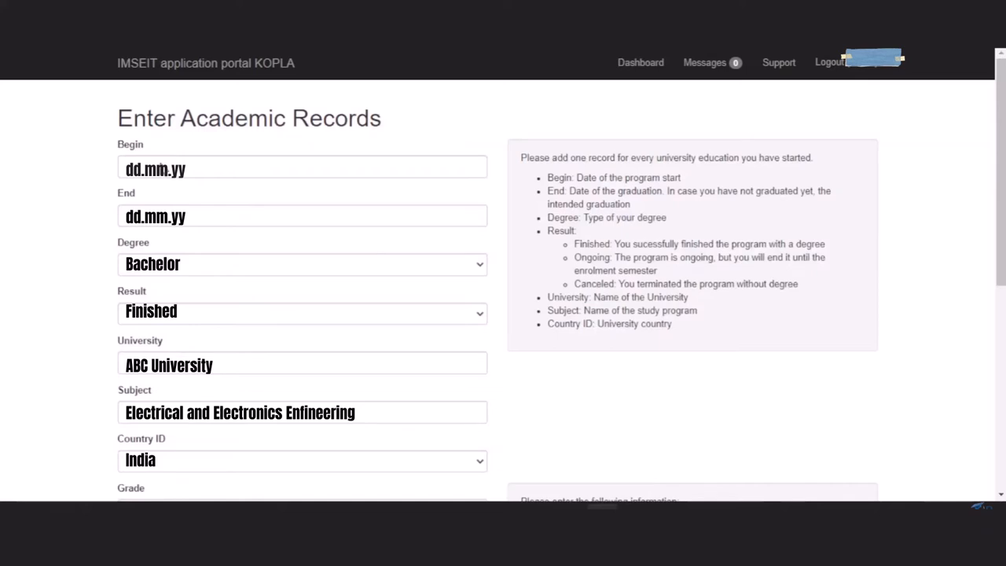
scroll("down", 3)
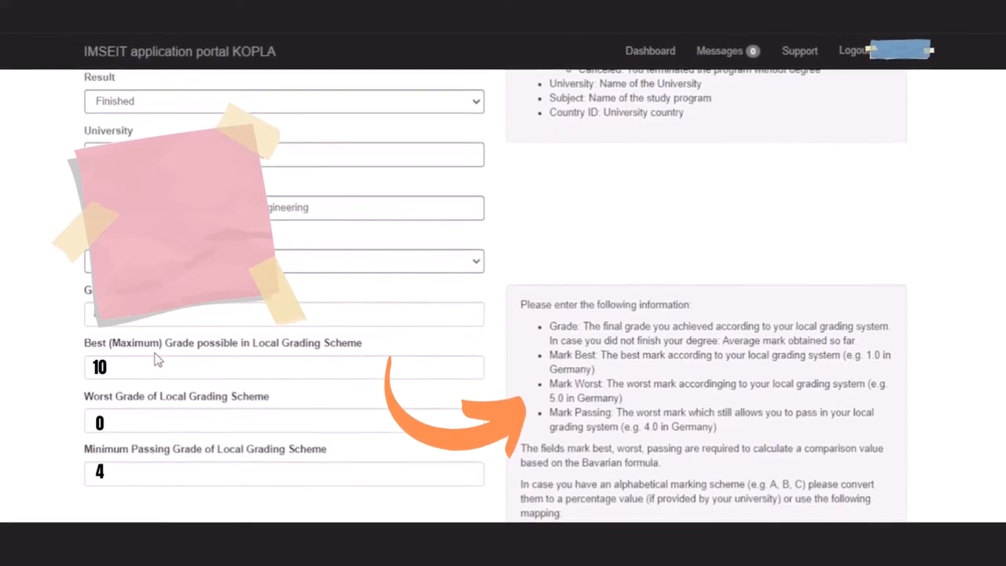
scroll("down", 3)
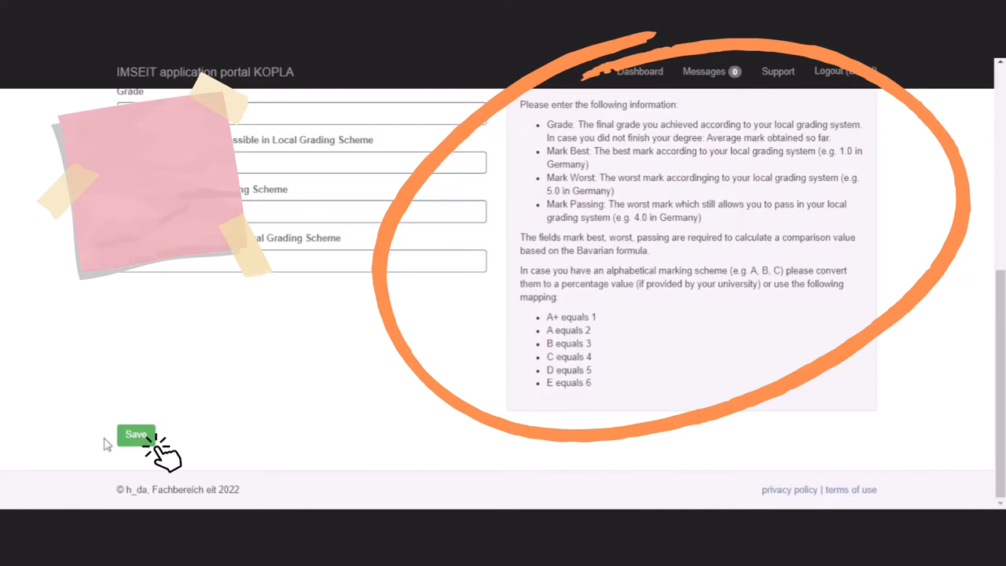
left_click(135, 433)
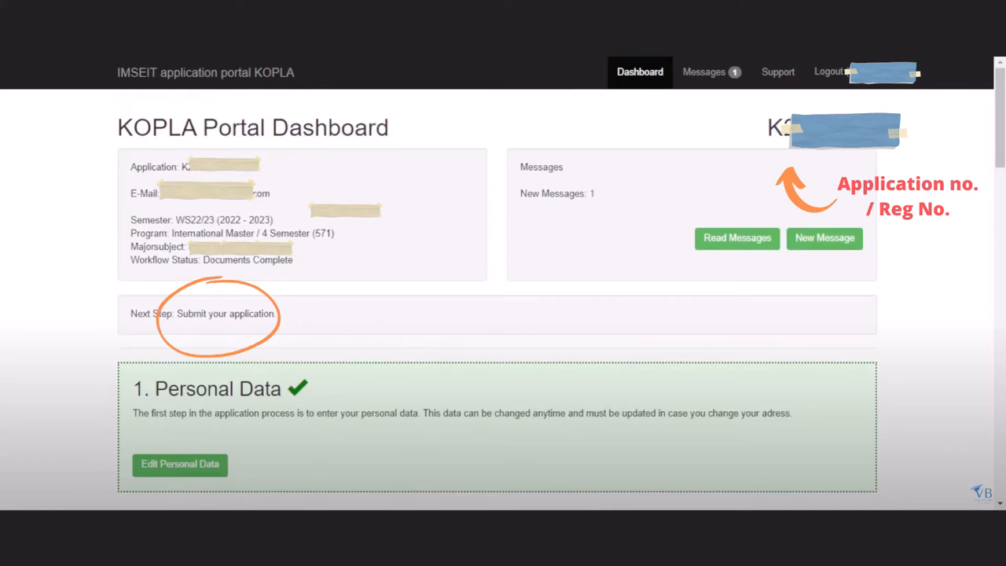
Step: Scroll the dashboard to review the application number, Documents Complete status and next-step note
scroll("down", 3)
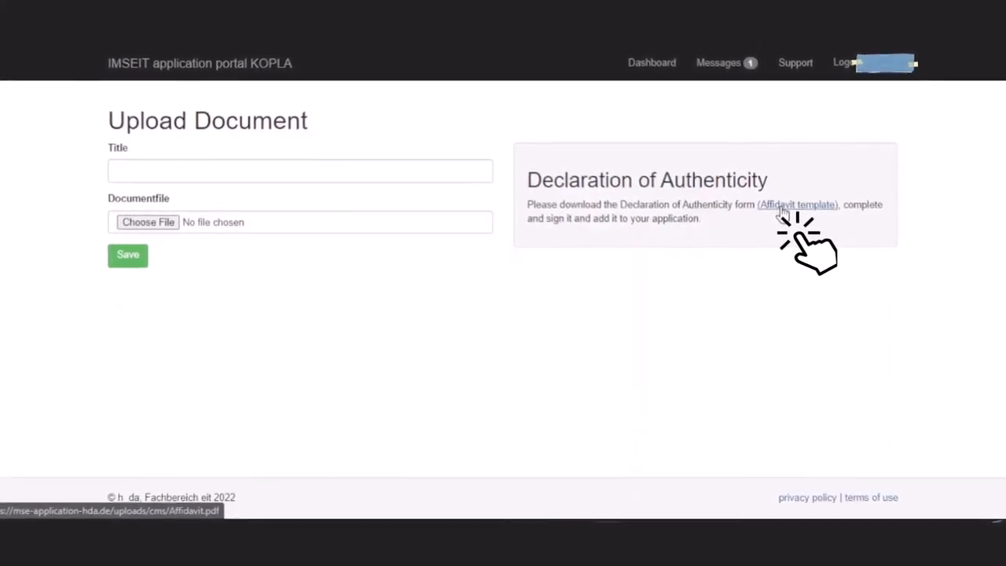
Step: Download the affidavit template PDF for the Declaration of Authenticity
left_click(798, 205)
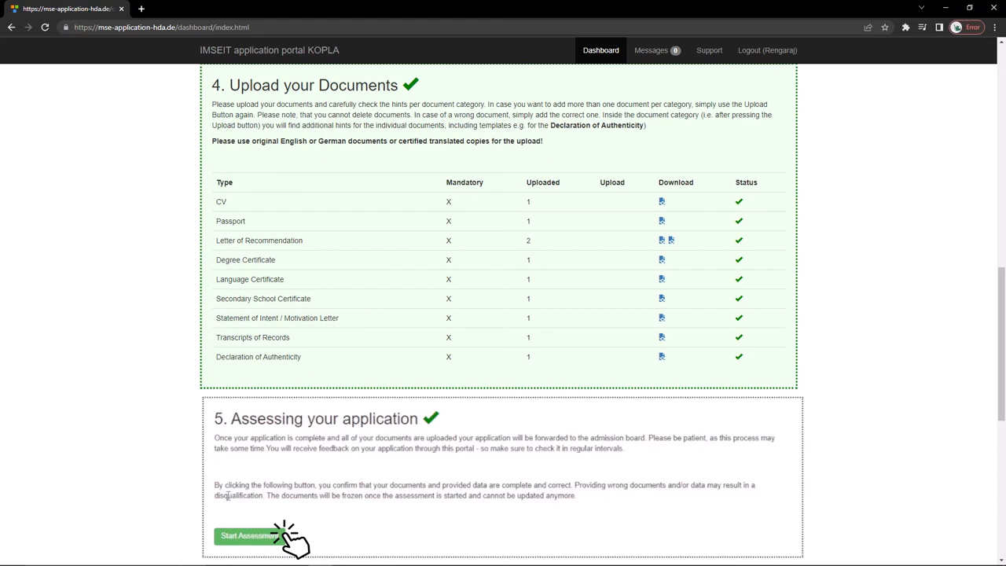
Step: Start the assessment, forwarding the completed application to the admission board
left_click(248, 536)
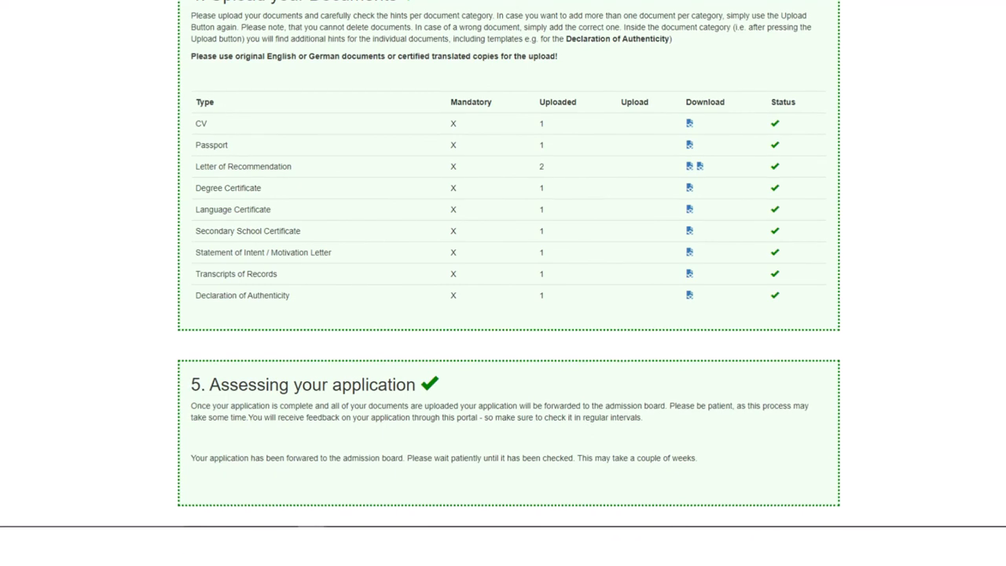
scroll("up", 3)
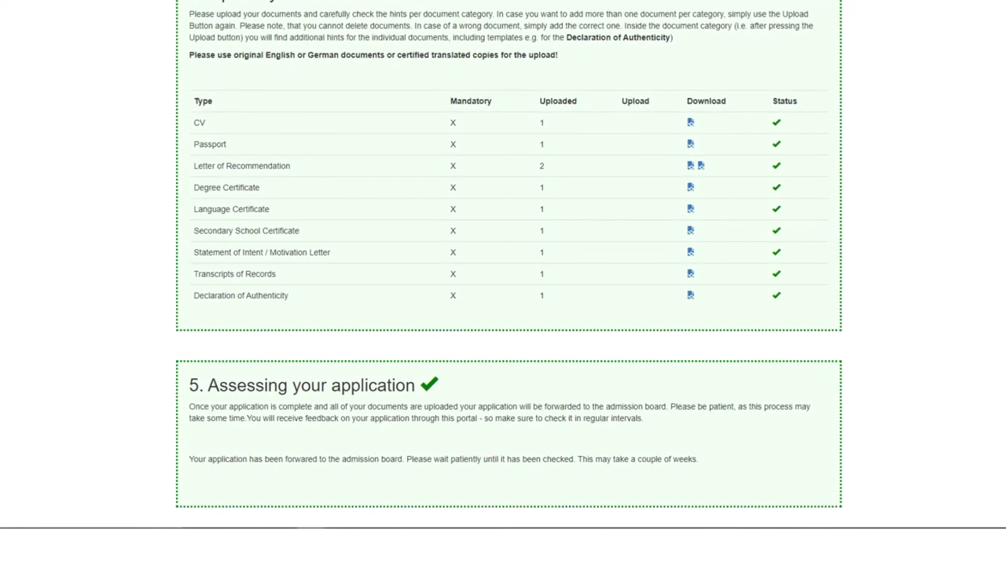